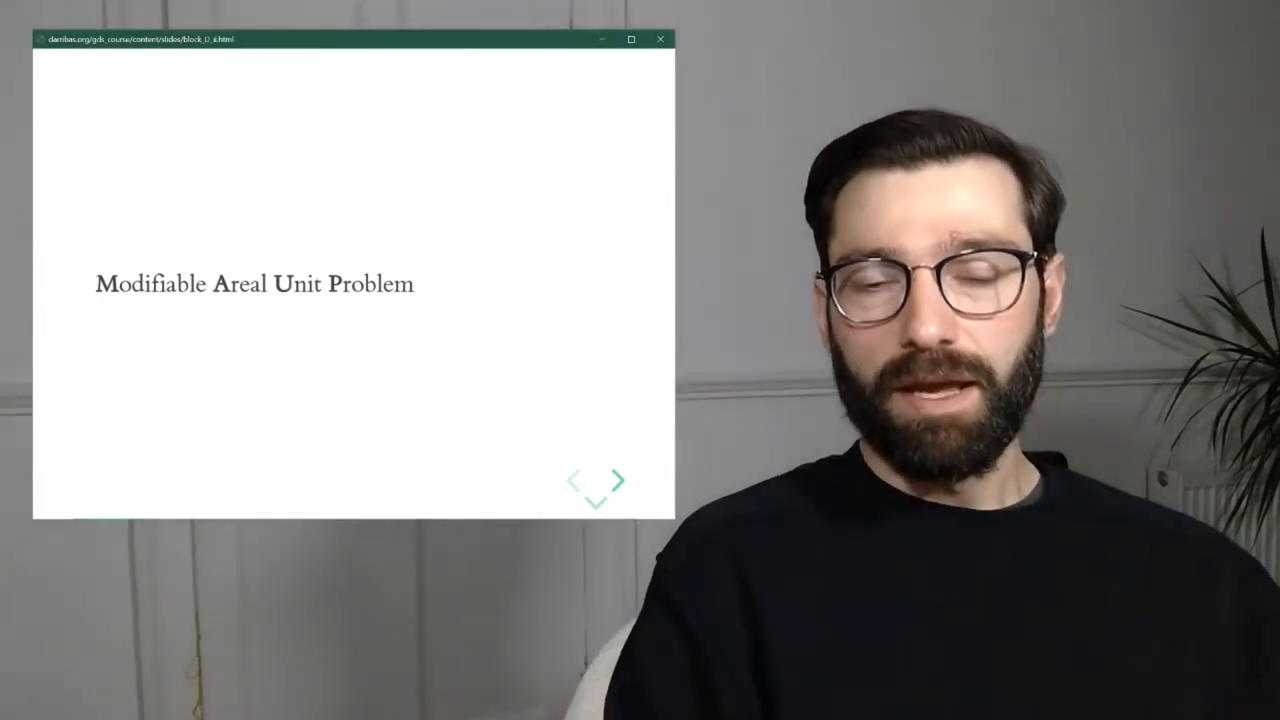
Advance the slide to show the points beside a finer 5x5 grid of about 25 cells.
{"action": "left_click", "coordinate": [617, 480]}
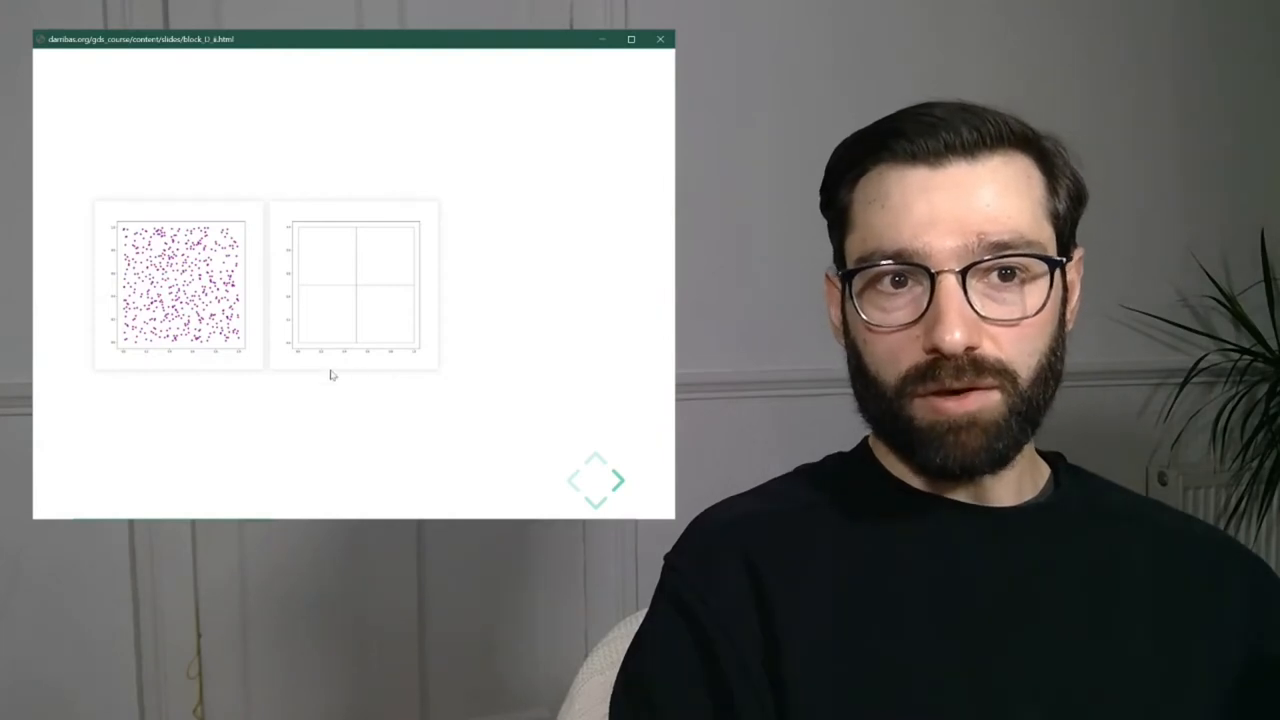
{"action": "mouse_move", "coordinate": [334, 248]}
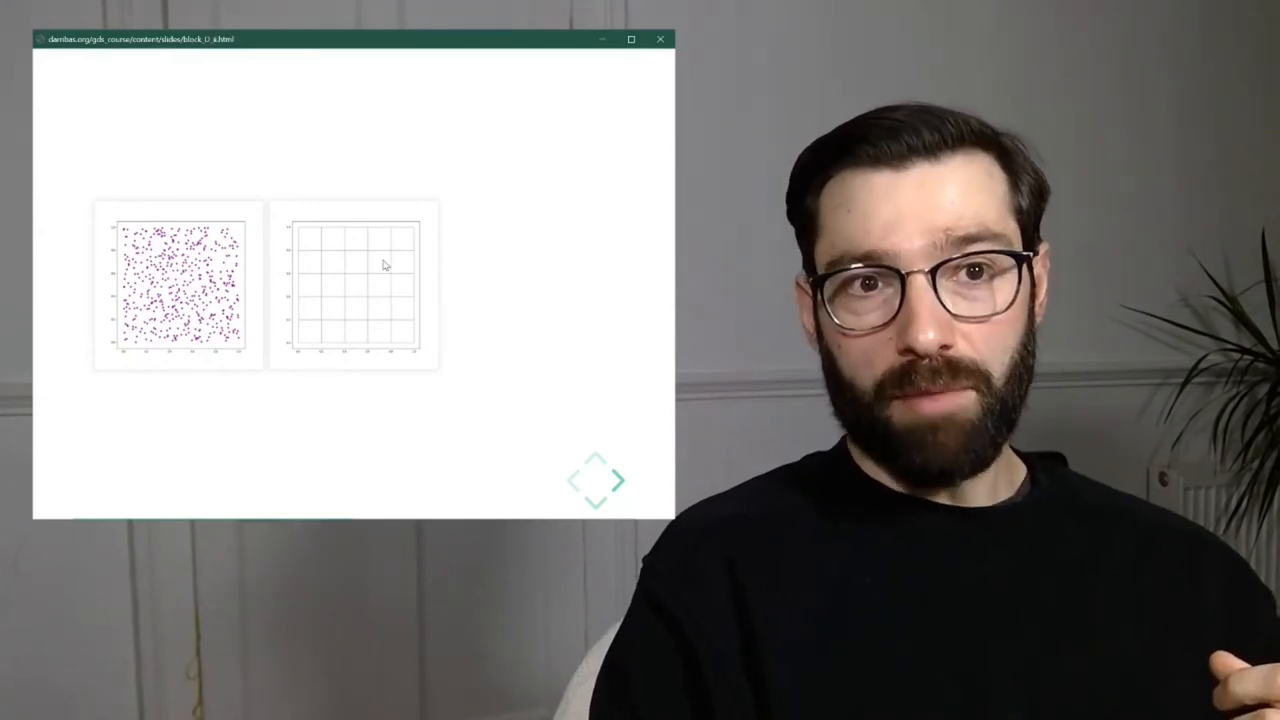
{"action": "mouse_move", "coordinate": [335, 250]}
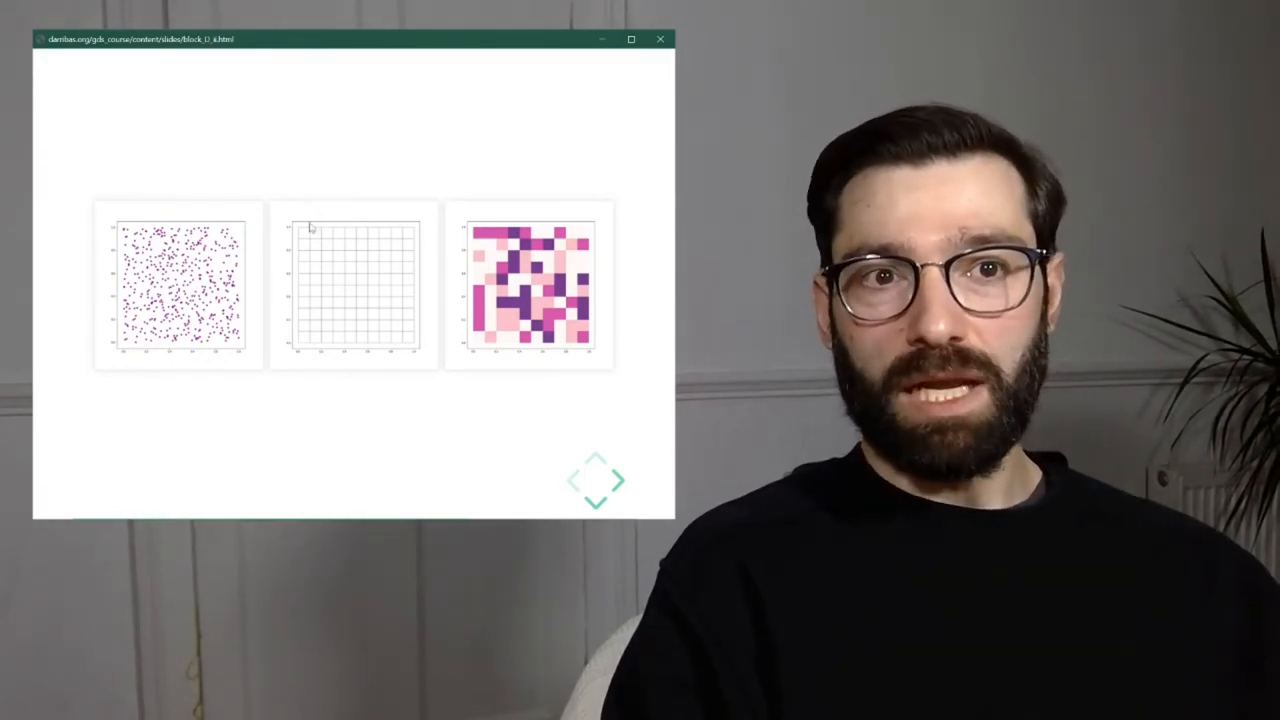
{"action": "mouse_move", "coordinate": [320, 371]}
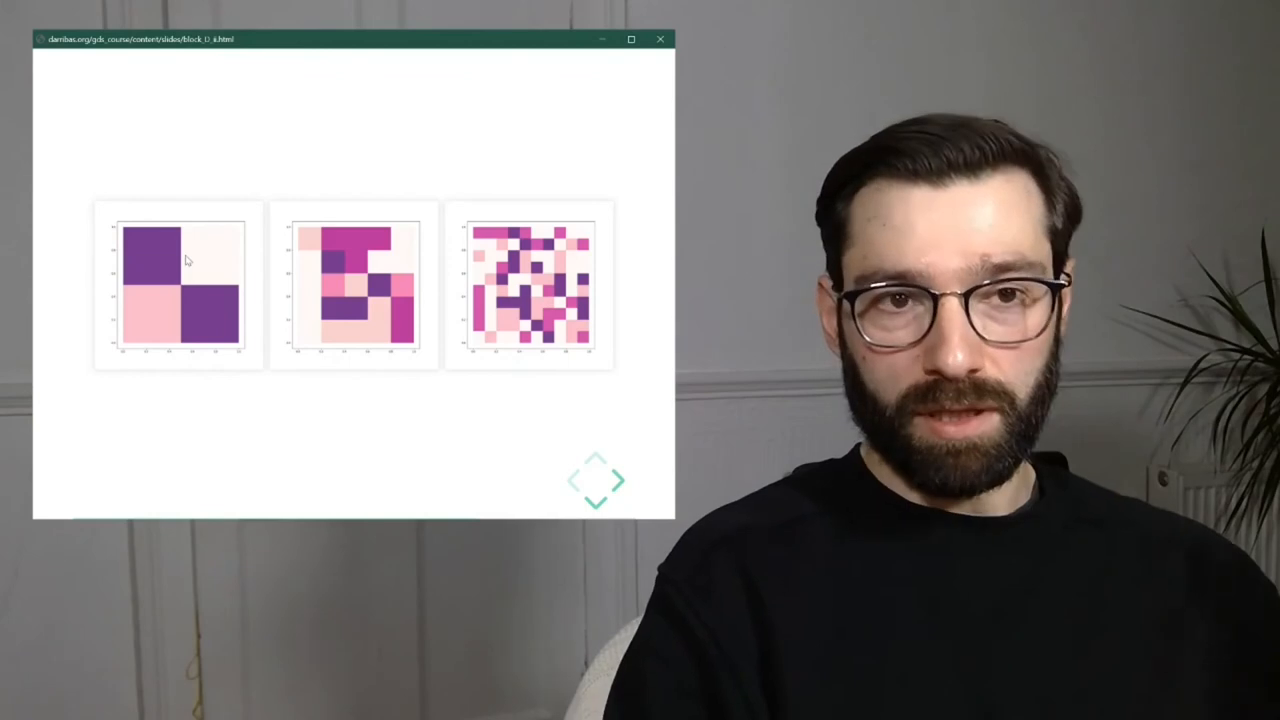
{"action": "mouse_move", "coordinate": [255, 287]}
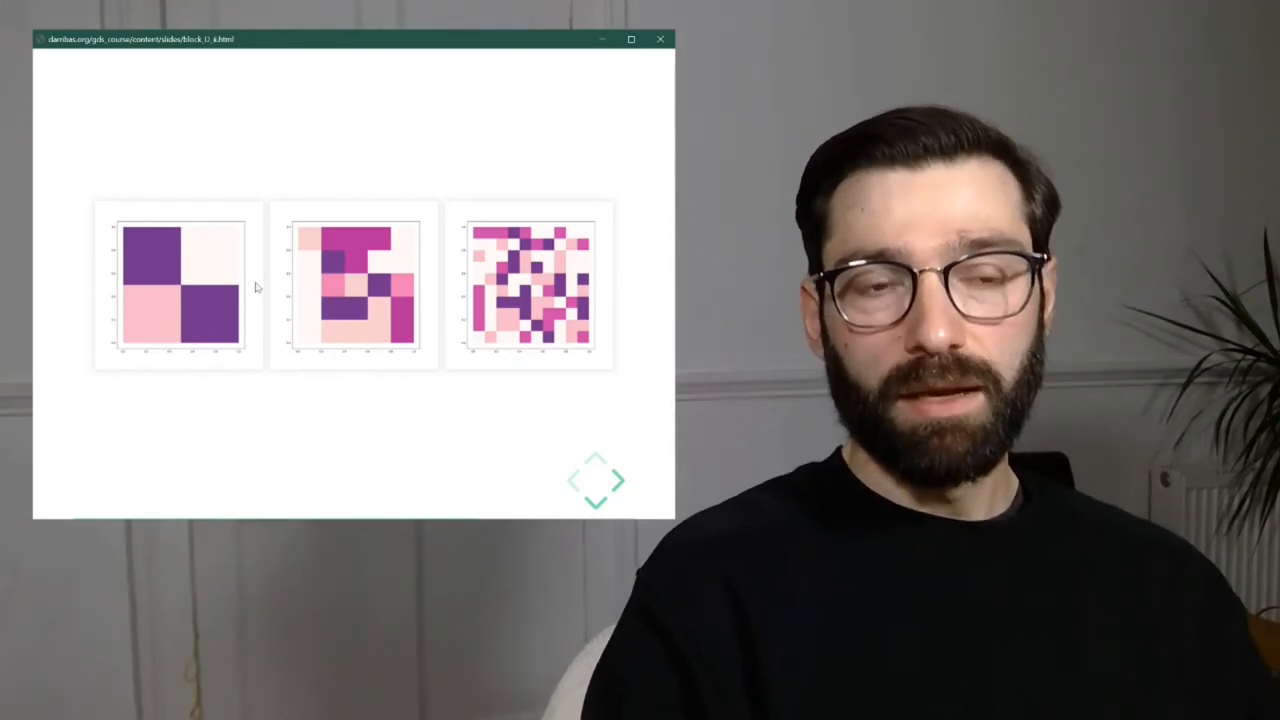